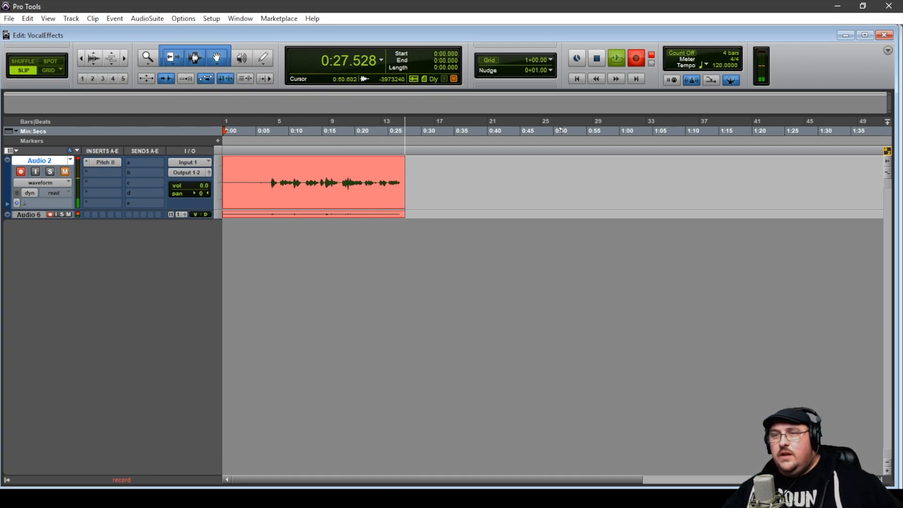
- Open the Pitch II insert on the Audio 2 vocal track, showing a -12 semitone coarse shift
left_click(102, 162)
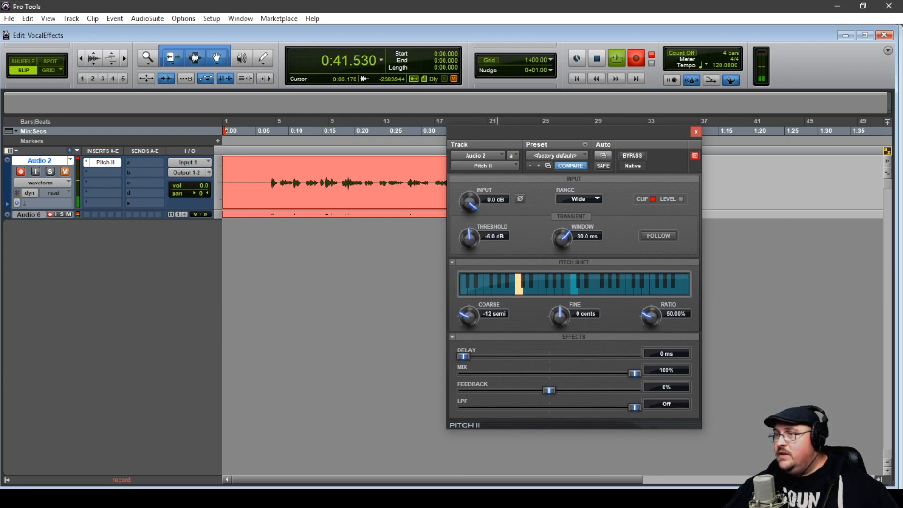
left_click(695, 143)
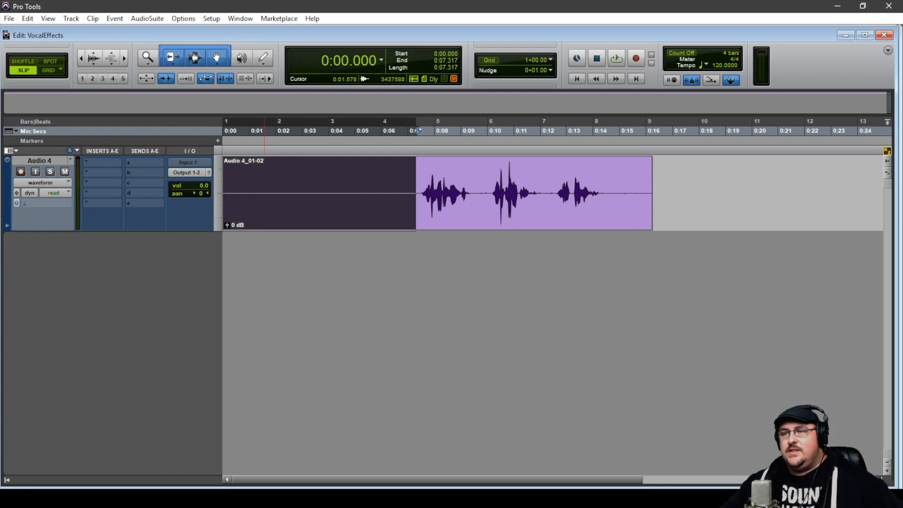
- Reverse the whole Audio 4 vocal clip with AudioSuite Reverse, producing Audio 4-Reverse_01-03
left_click(551, 136)
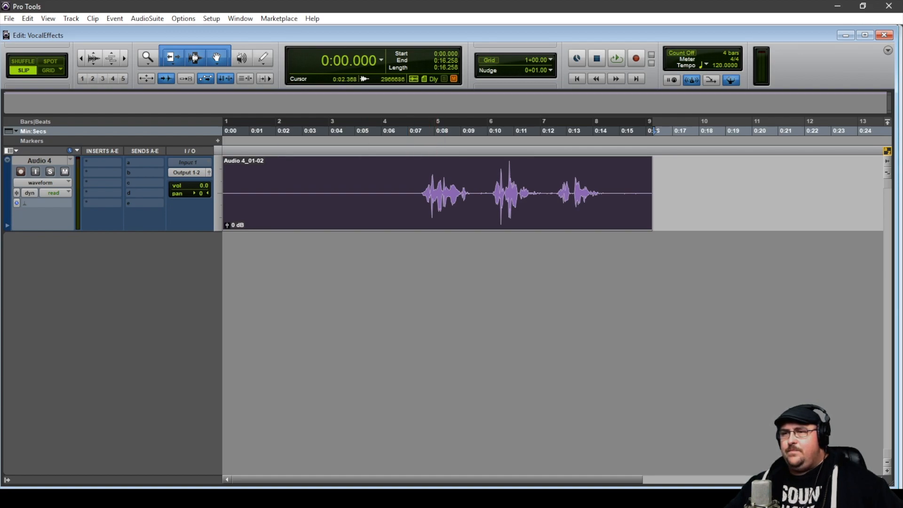
left_click(146, 18)
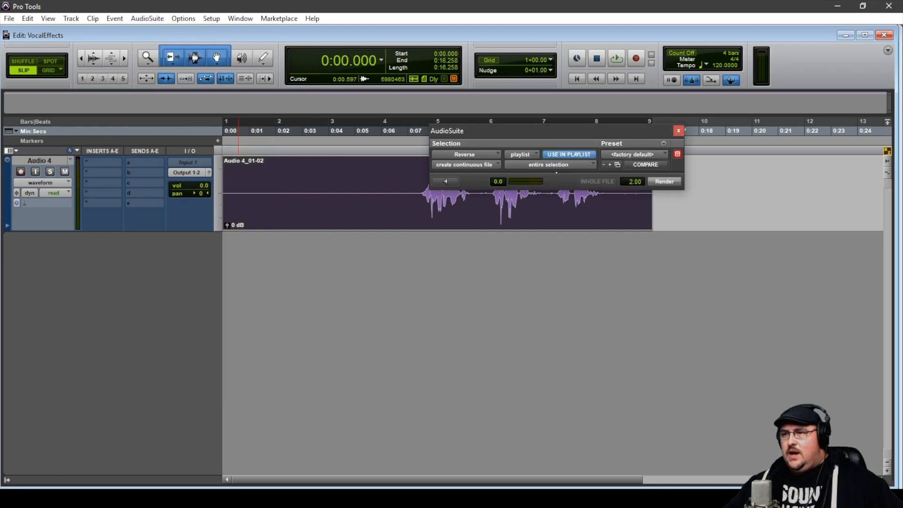
left_click(664, 181)
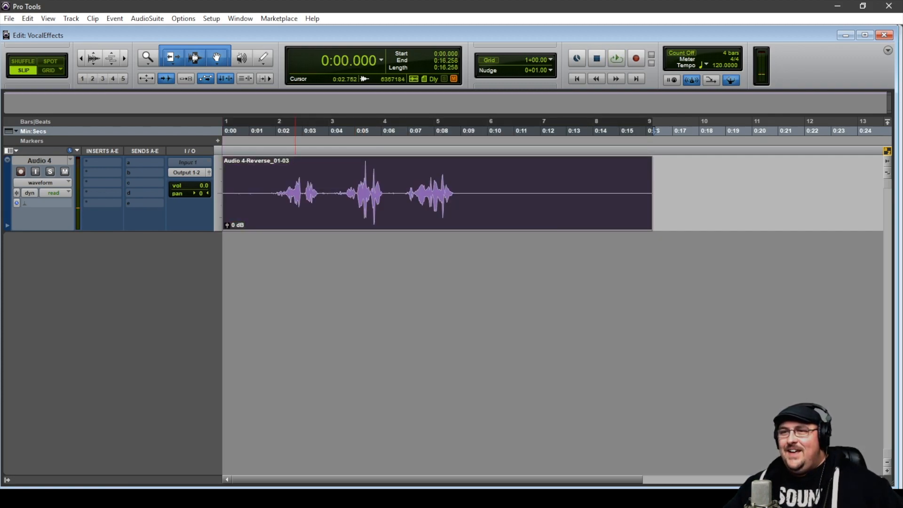
- Bring up the AudioSuite D-Verb reverb for the reversed clip, large hall with 4.5 sec decay
left_click(146, 18)
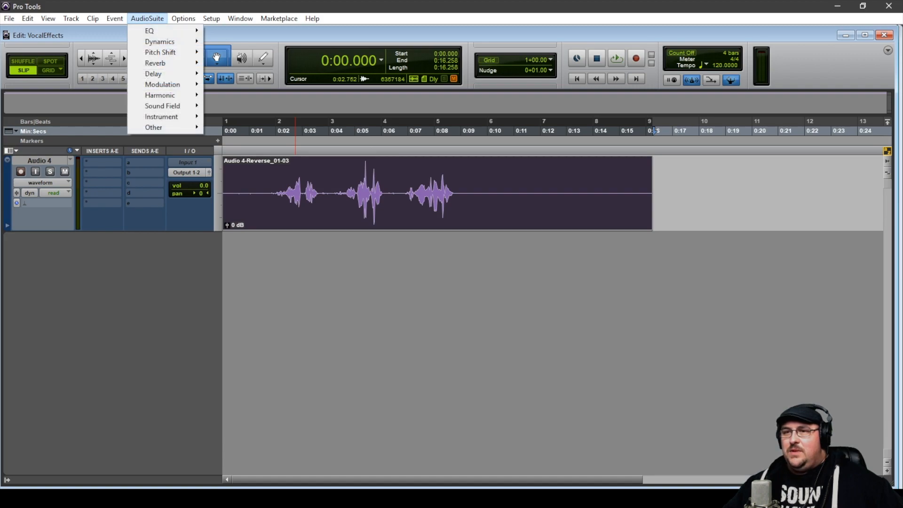
mouse_move(155, 62)
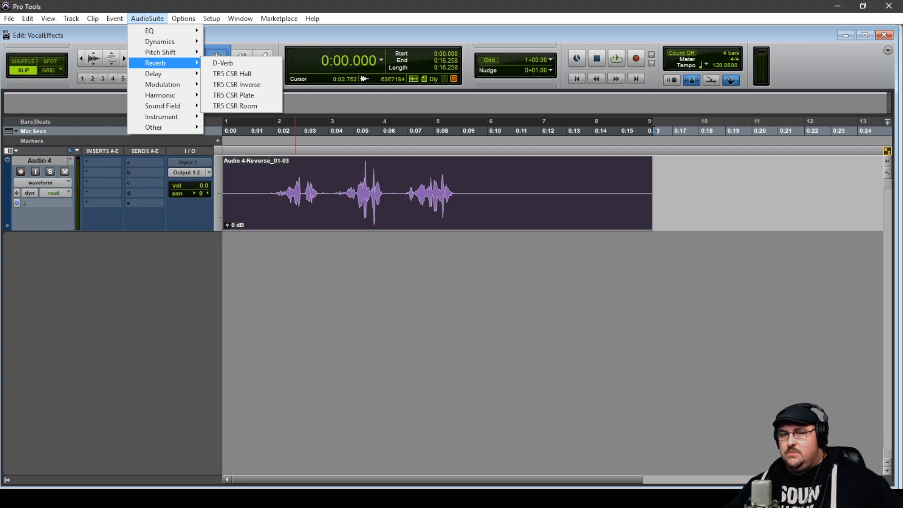
left_click(222, 63)
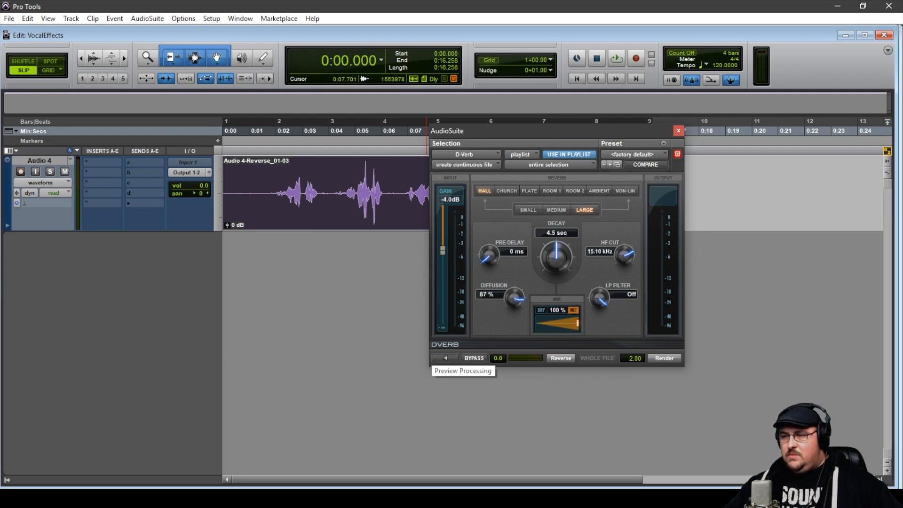
- Preview and render D-Verb onto the reversed clip as Audio 4-DVerb_01-04, then select it for re-reversing
left_click(444, 358)
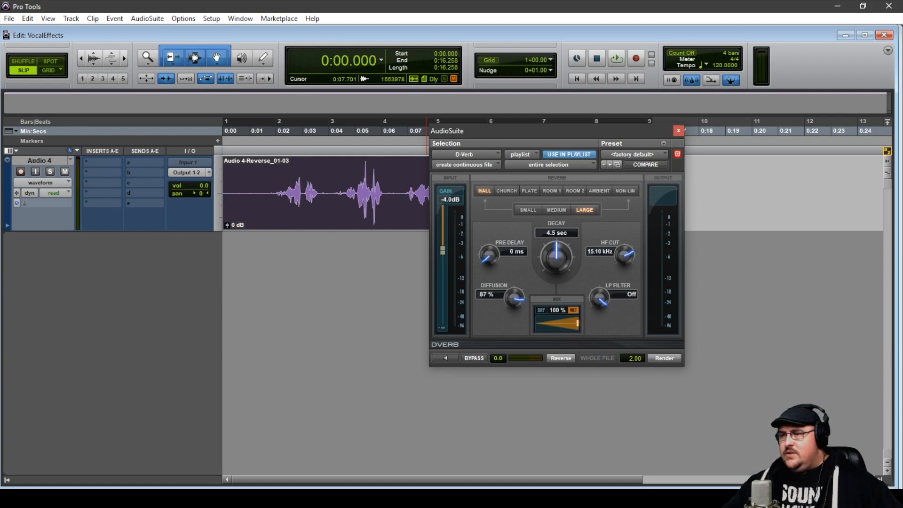
left_click(664, 357)
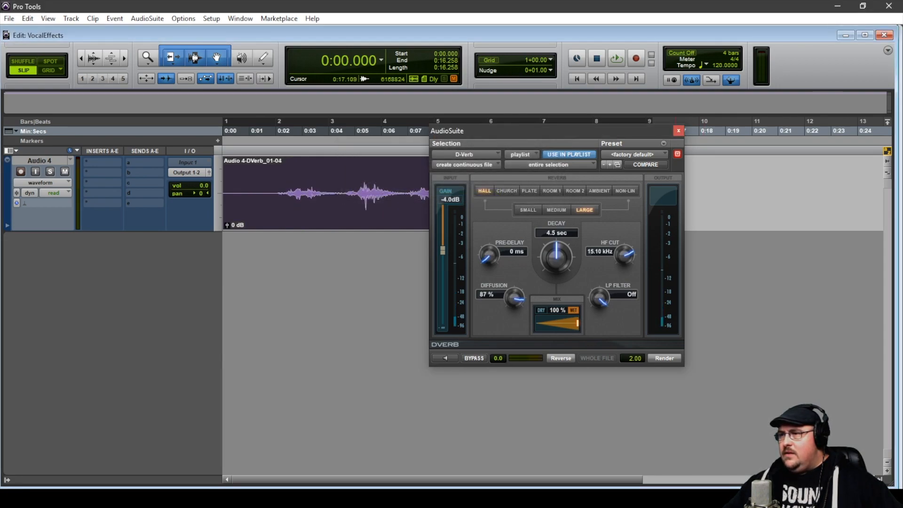
left_click(678, 130)
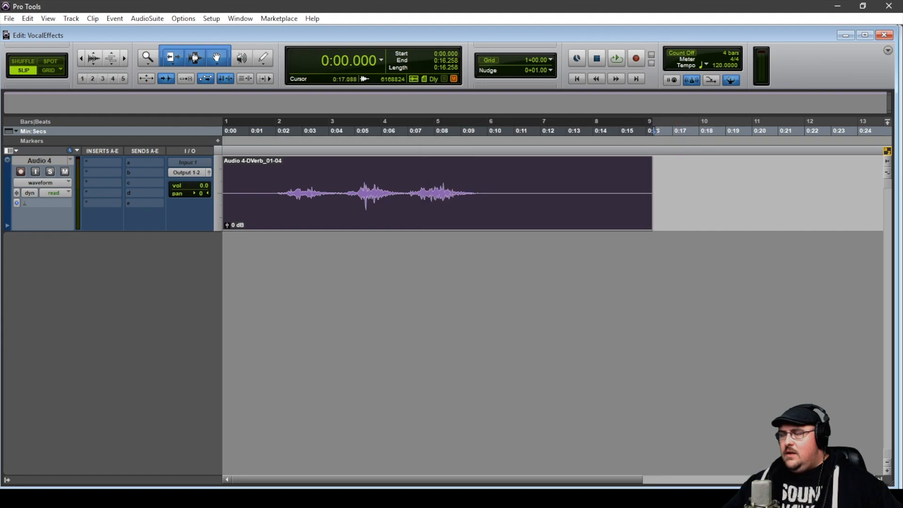
left_click(227, 136)
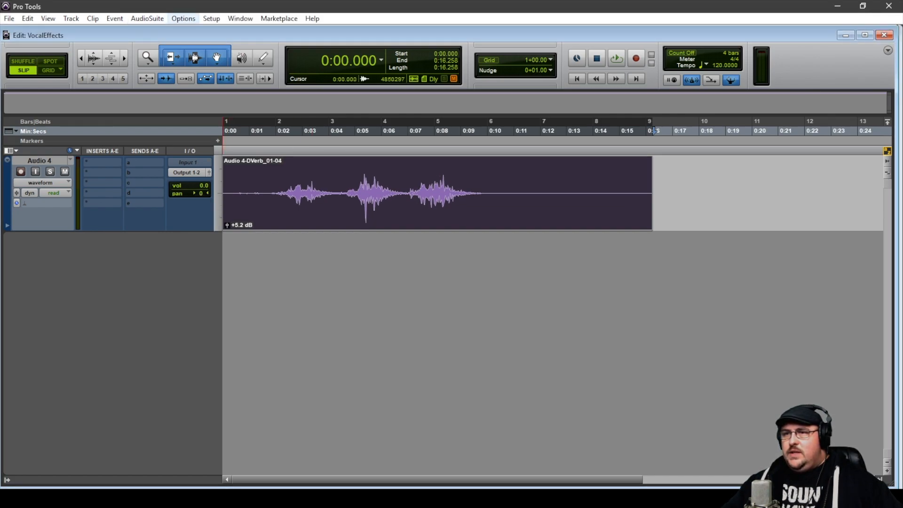
left_click(146, 18)
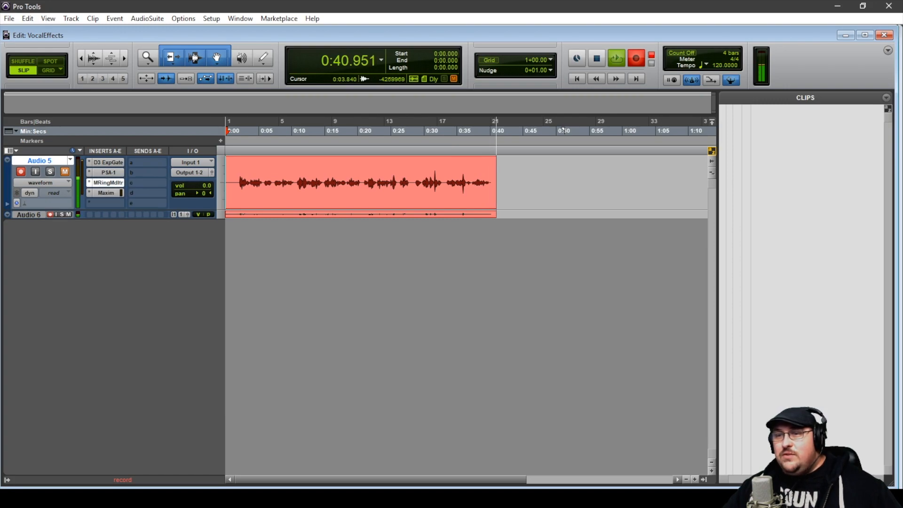
- Open the MRingModulator insert on Audio 5, showing Oscillator 1 as a 30 Hz sine at 100% depth
left_click(107, 182)
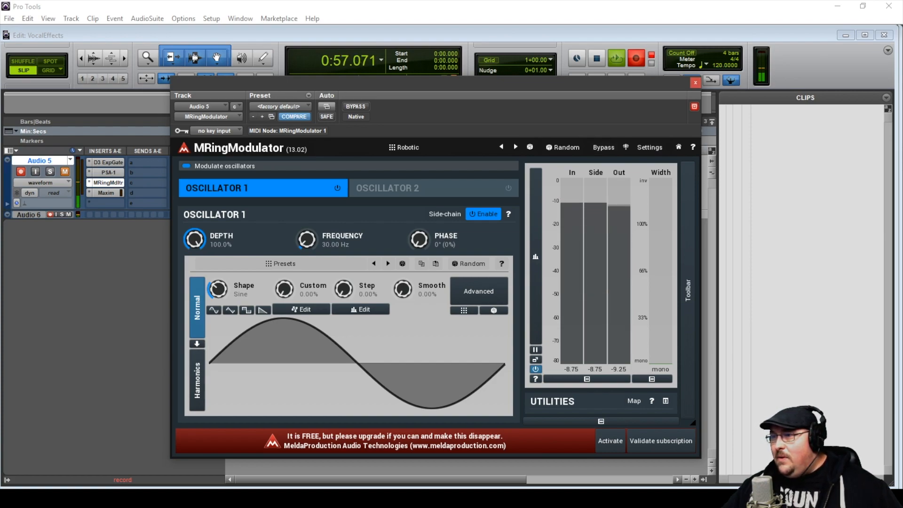
left_click(695, 83)
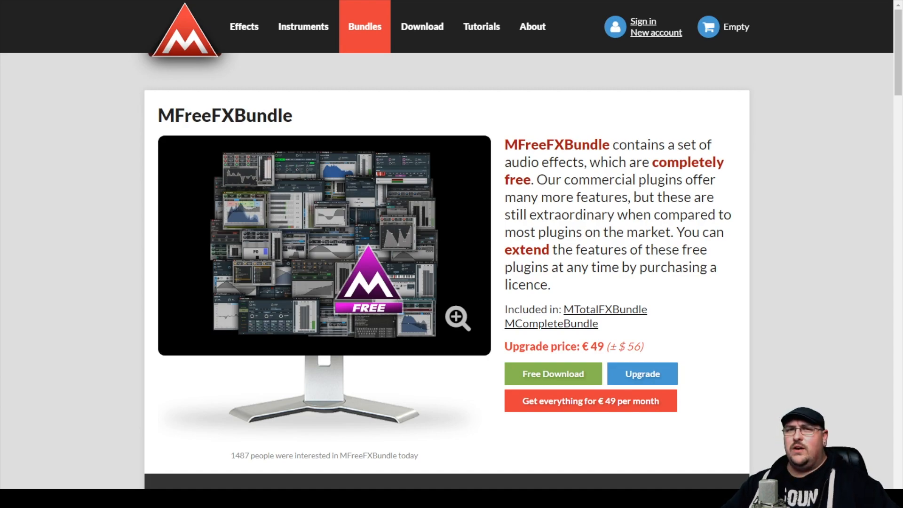
scroll("down", 3)
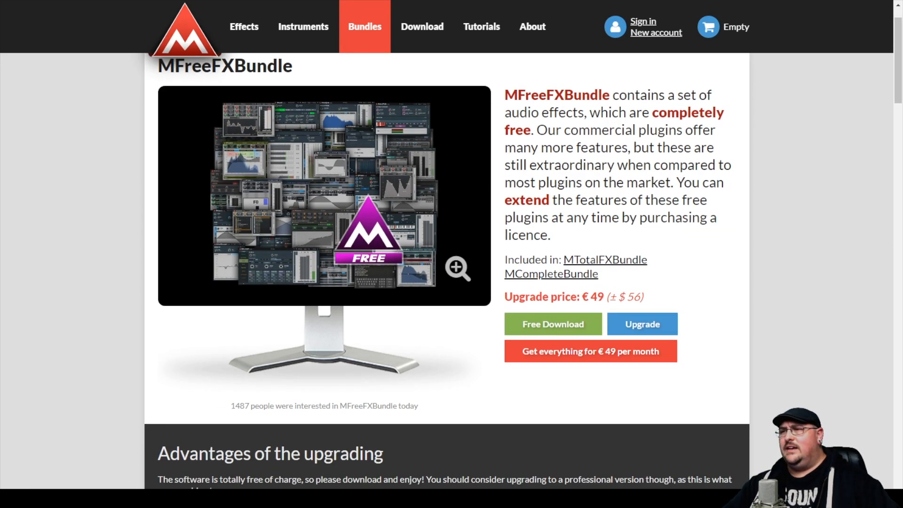
scroll("down", 3)
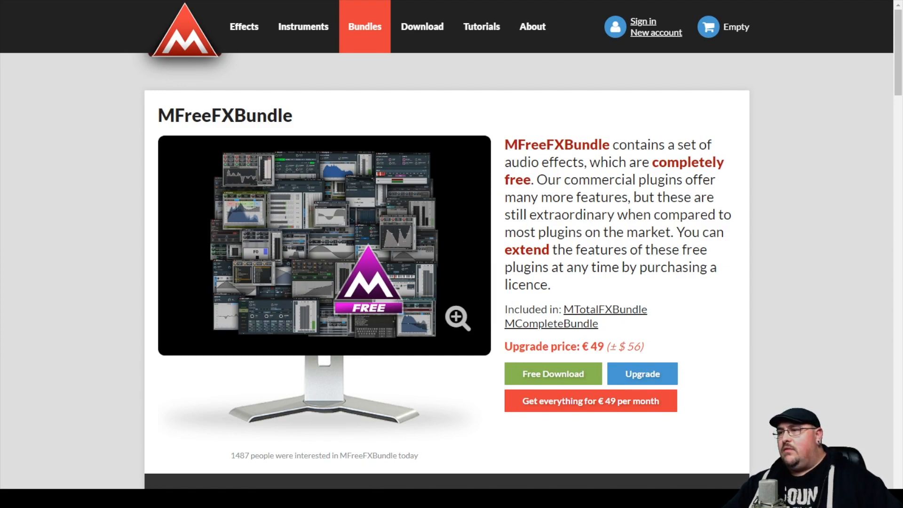
scroll("down", 3)
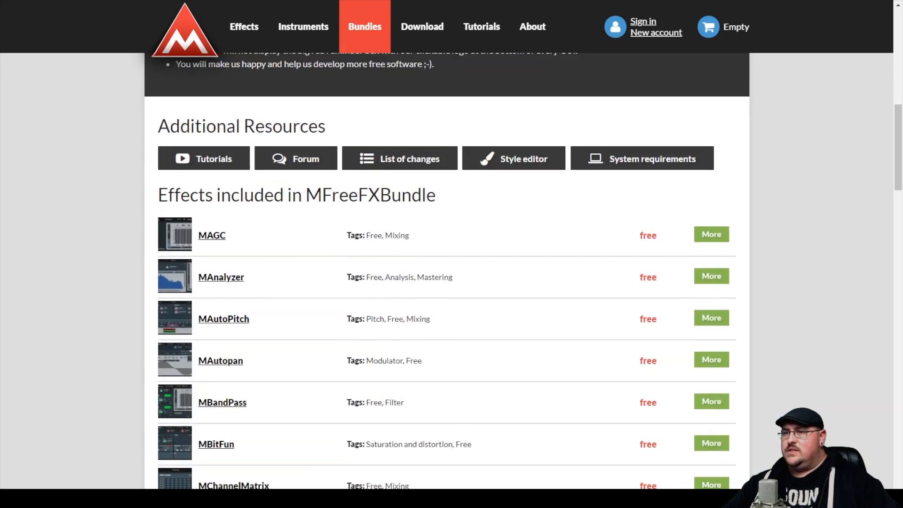
scroll("down", 3)
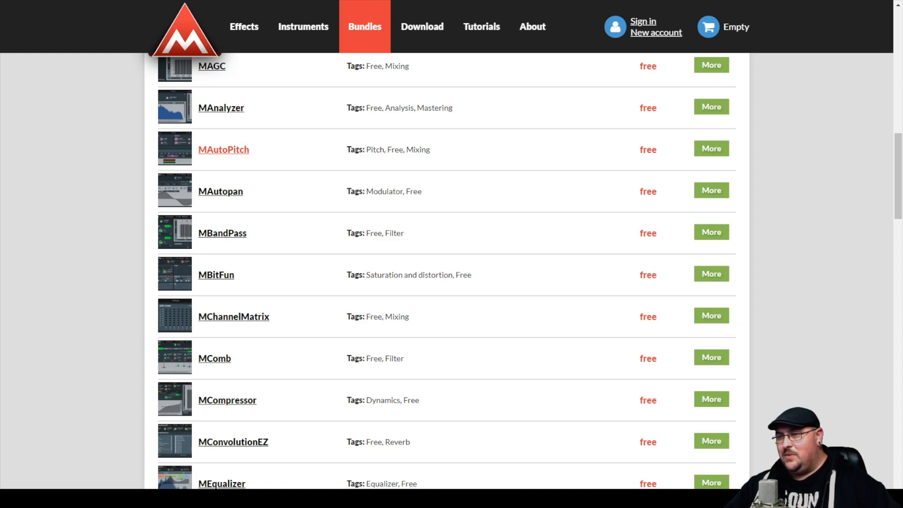
scroll("down", 3)
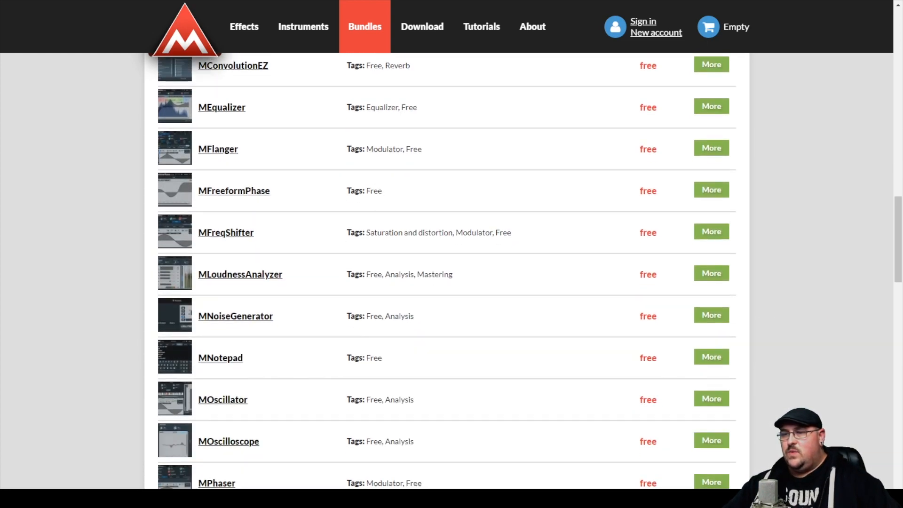
scroll("down", 3)
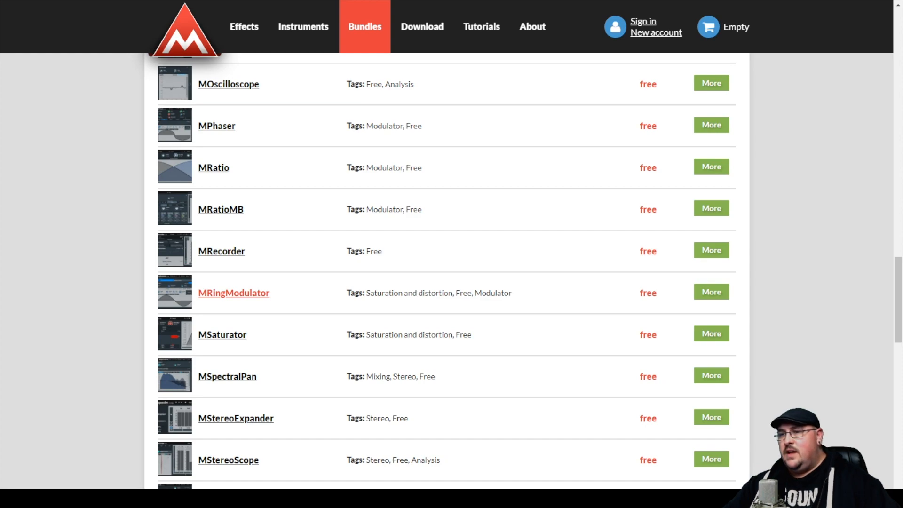
scroll("down", 3)
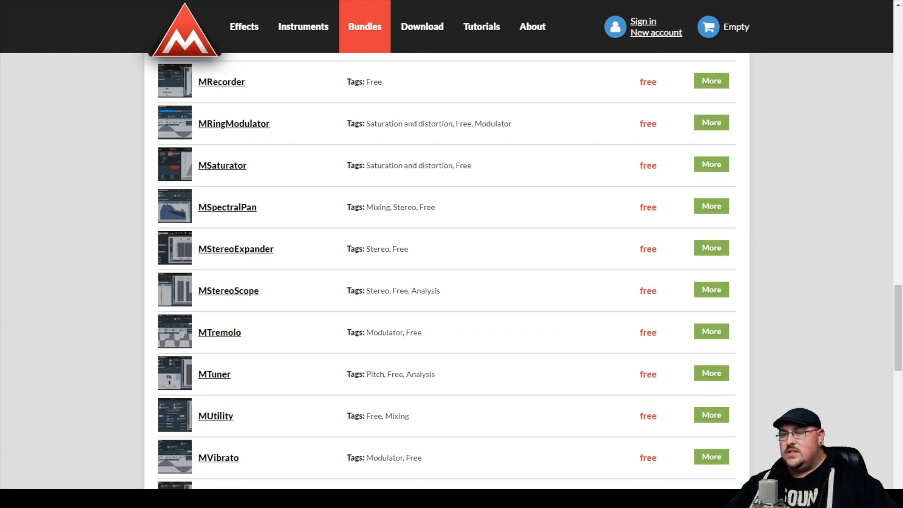
scroll("up", 3)
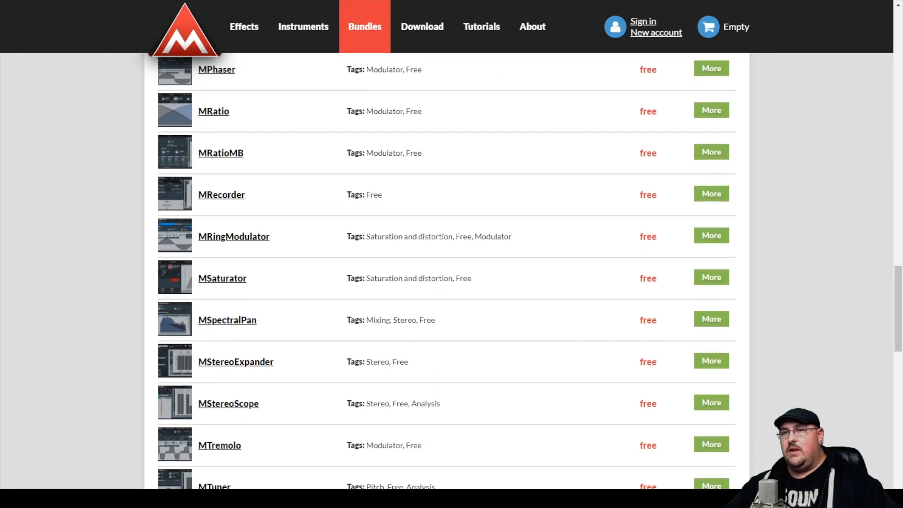